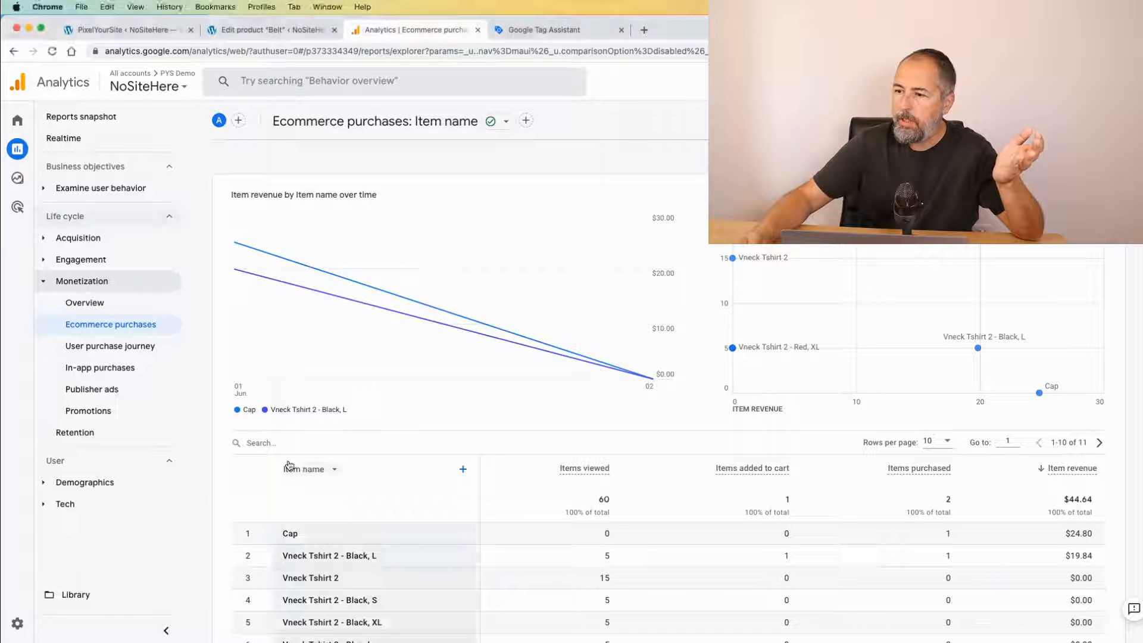
# Break the Ecommerce purchases report down by Item brand, then return to the Belt product editor
pyautogui.click(306, 469)
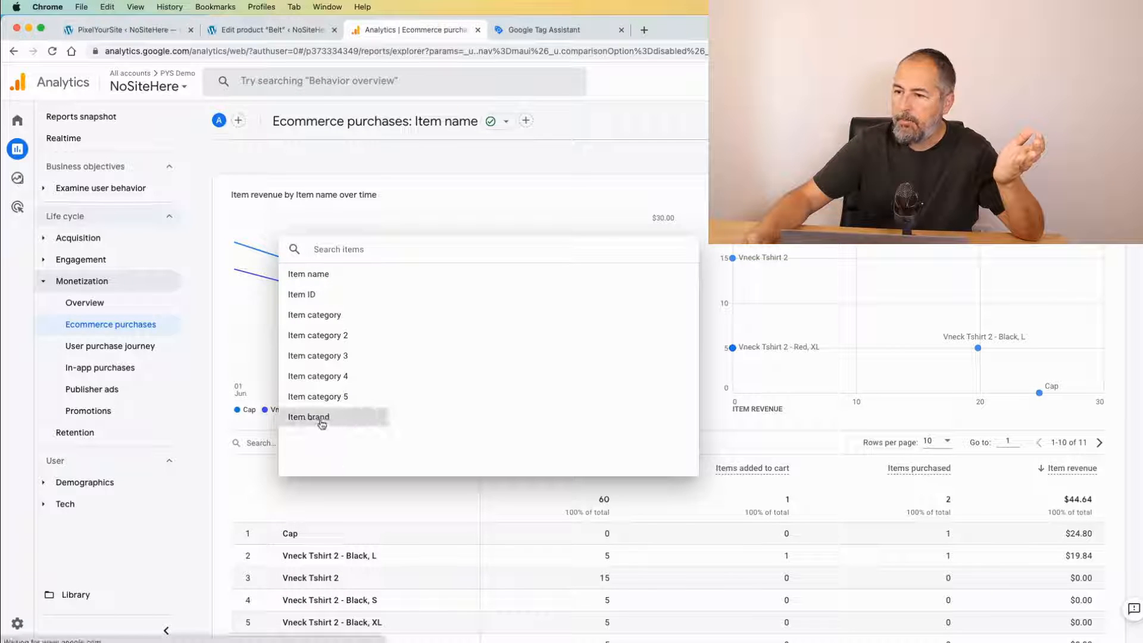
pyautogui.click(308, 417)
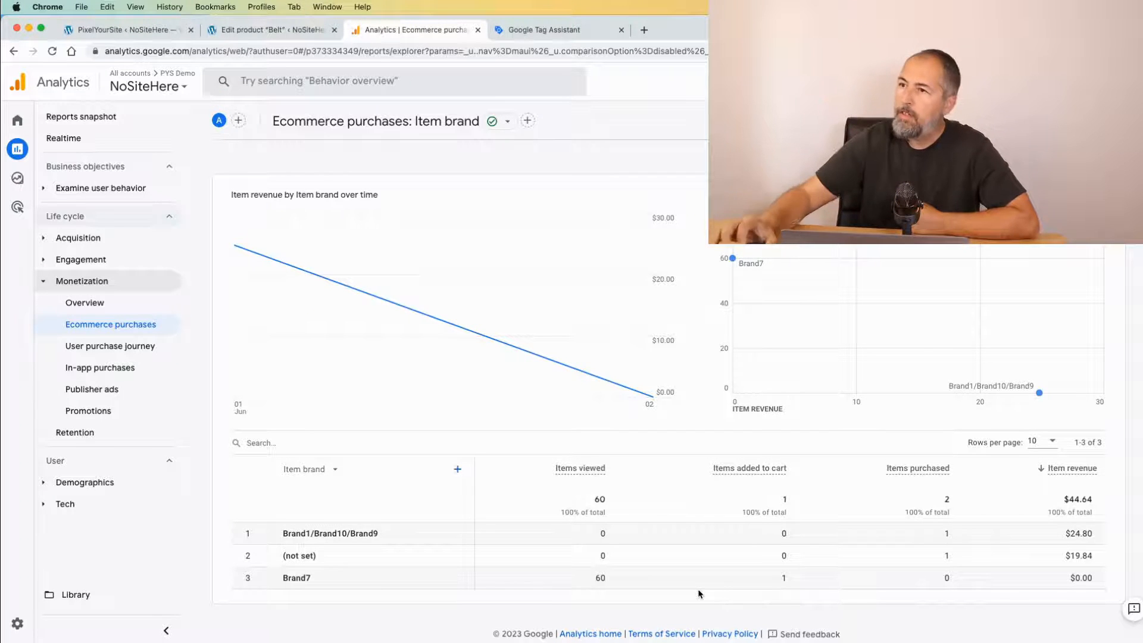
pyautogui.click(270, 30)
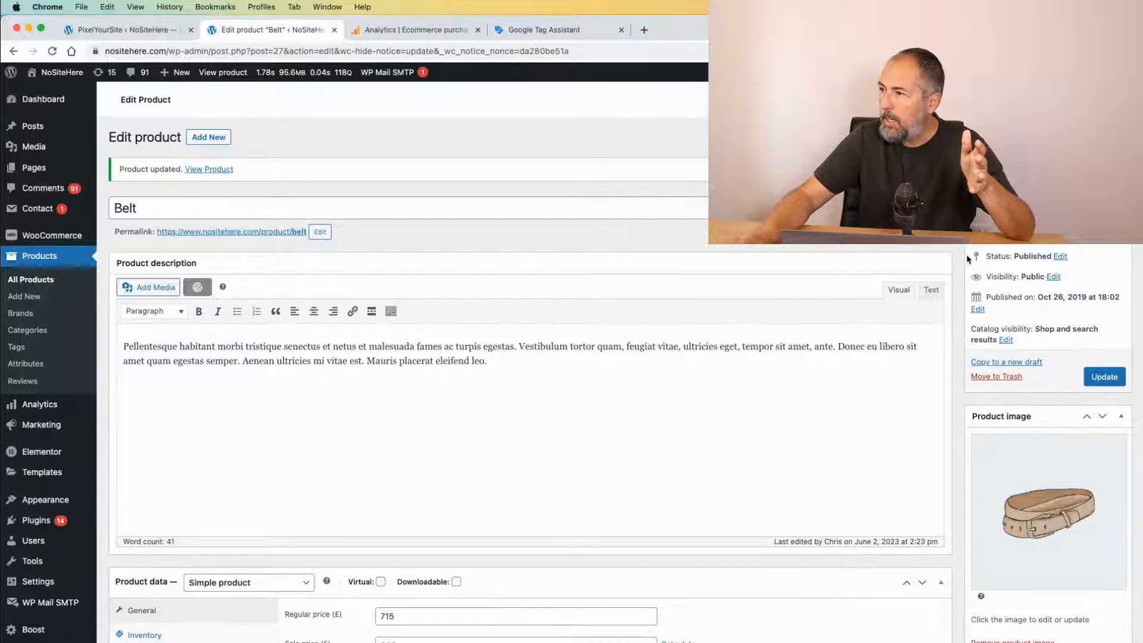
# Review the Belt product's Brands box and Product Catalog feed options before moving to PixelYourSite settings
pyautogui.scroll(-3)
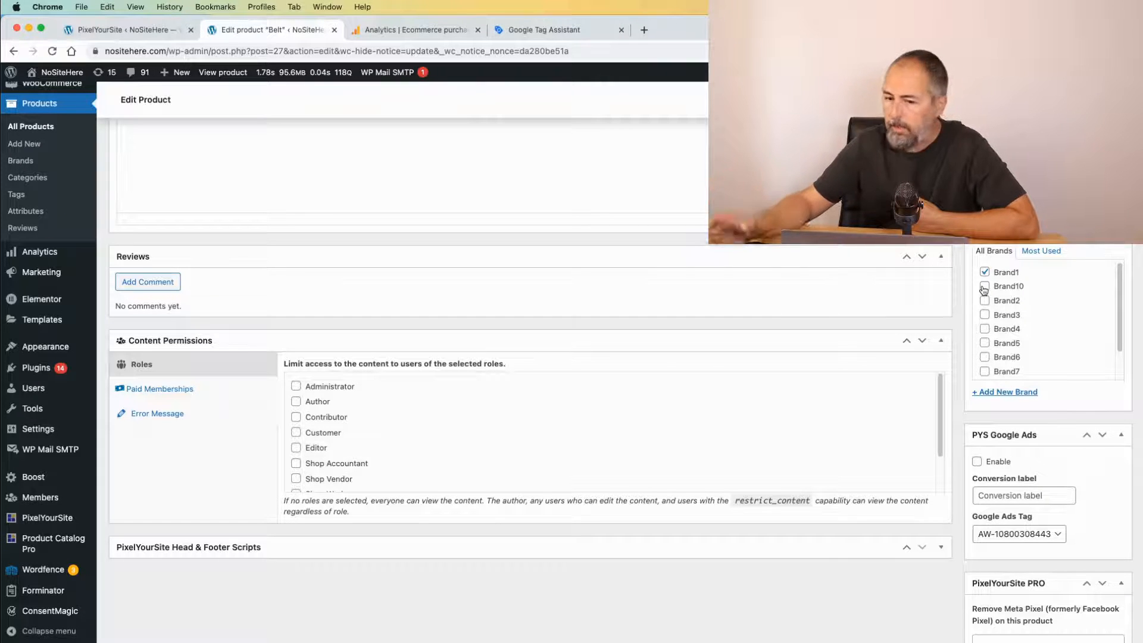
pyautogui.scroll(3)
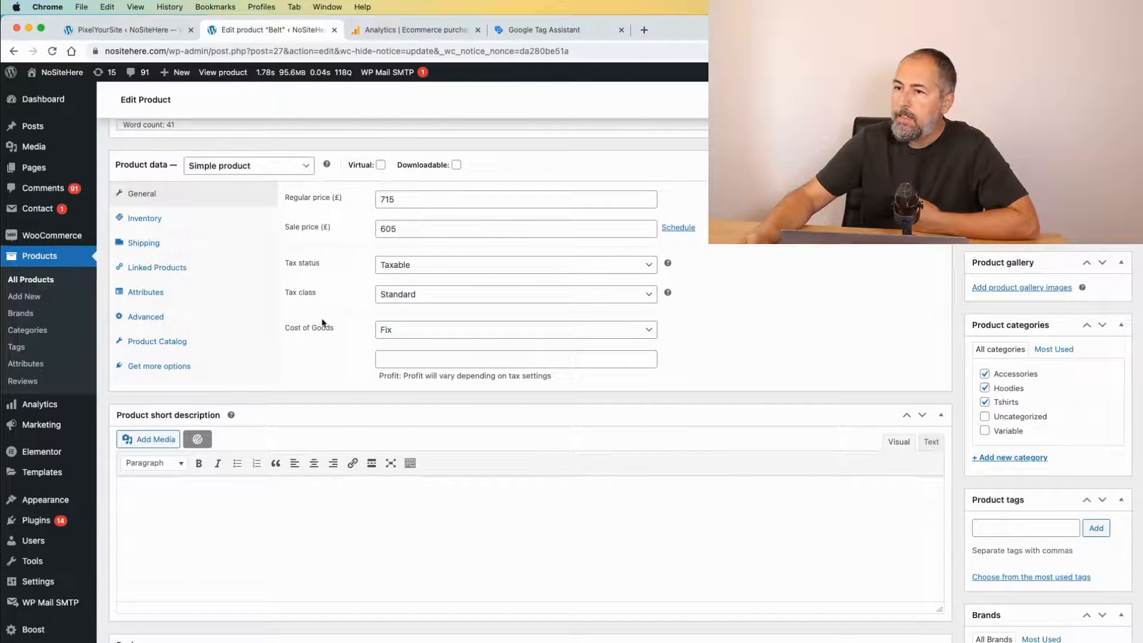
pyautogui.click(158, 342)
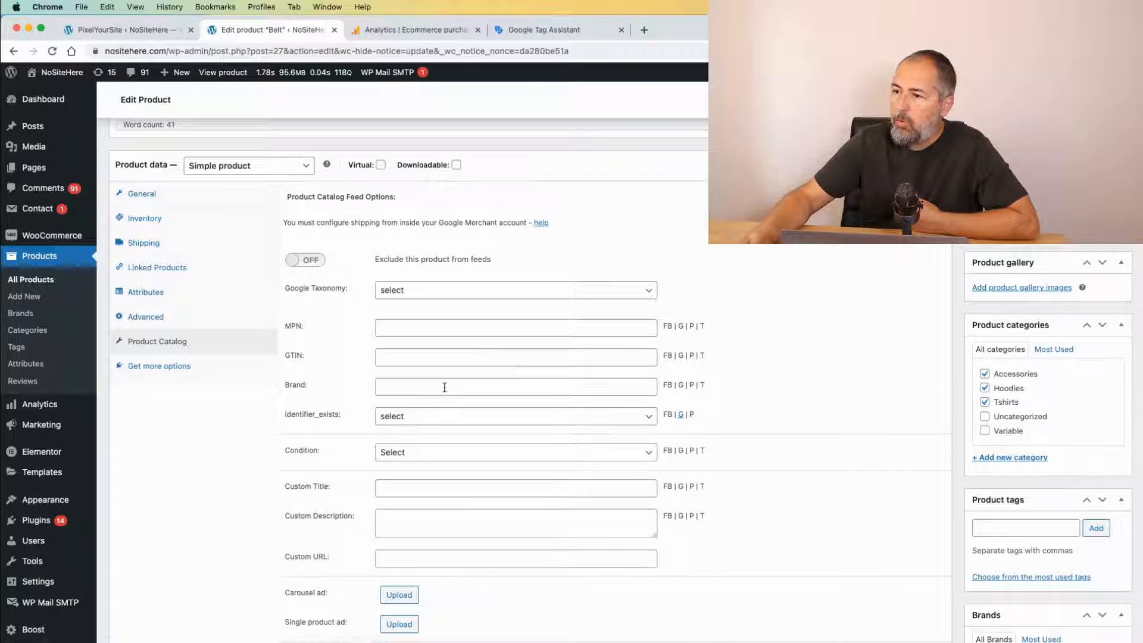
pyautogui.click(514, 386)
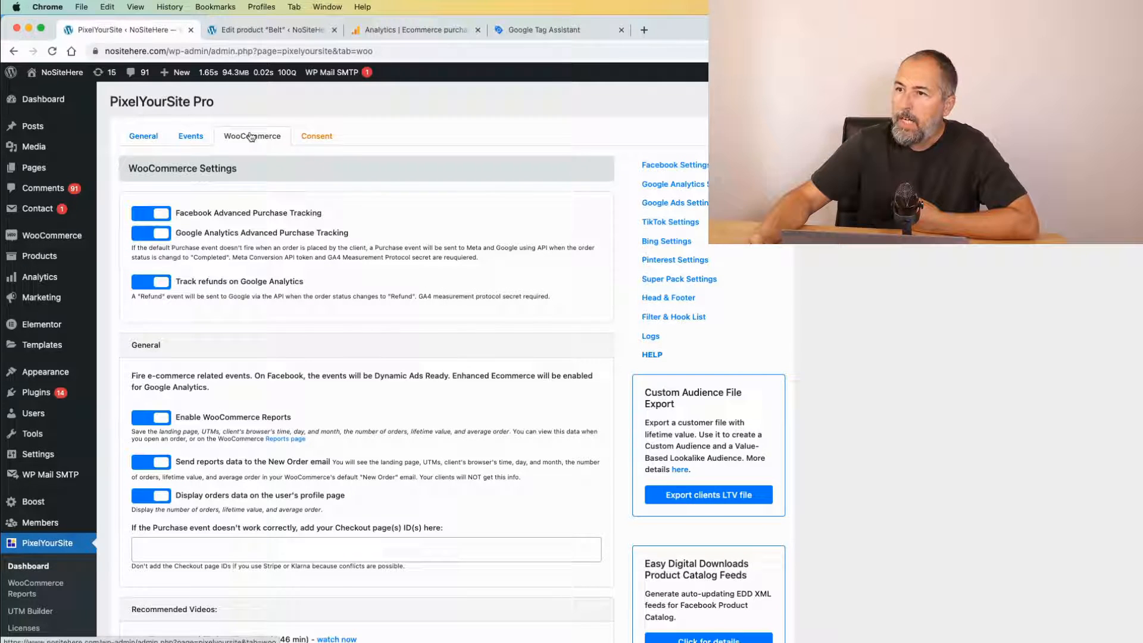
# Enable Google Analytics brand tracking and try the Perfect WooCommerce Brands and autodetected brand field sources
pyautogui.scroll(-3)
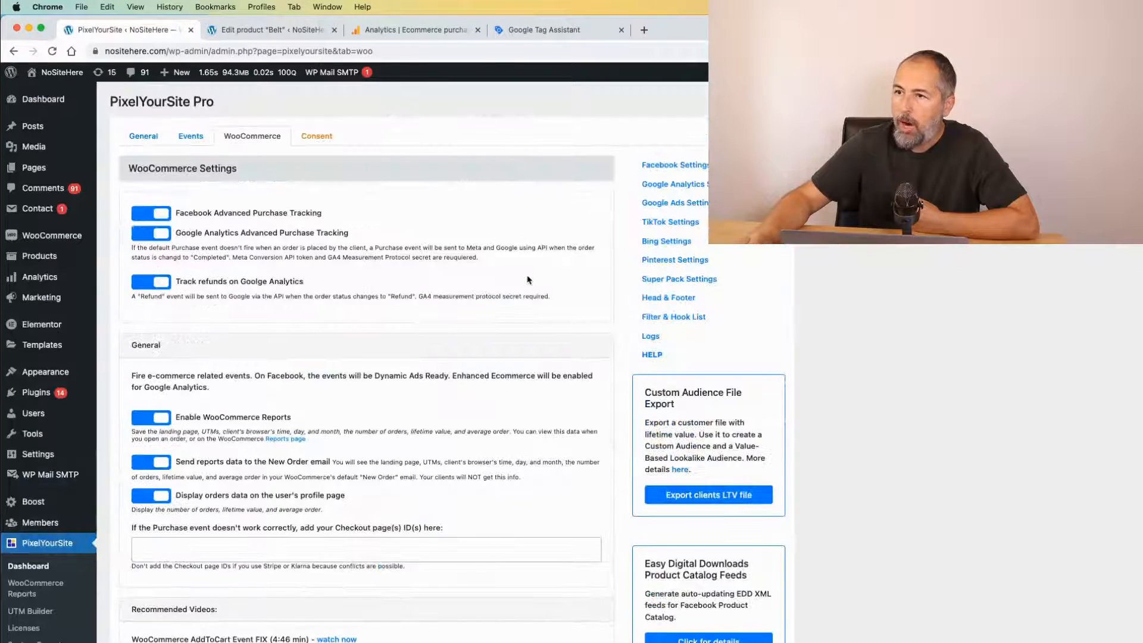
pyautogui.scroll(-3)
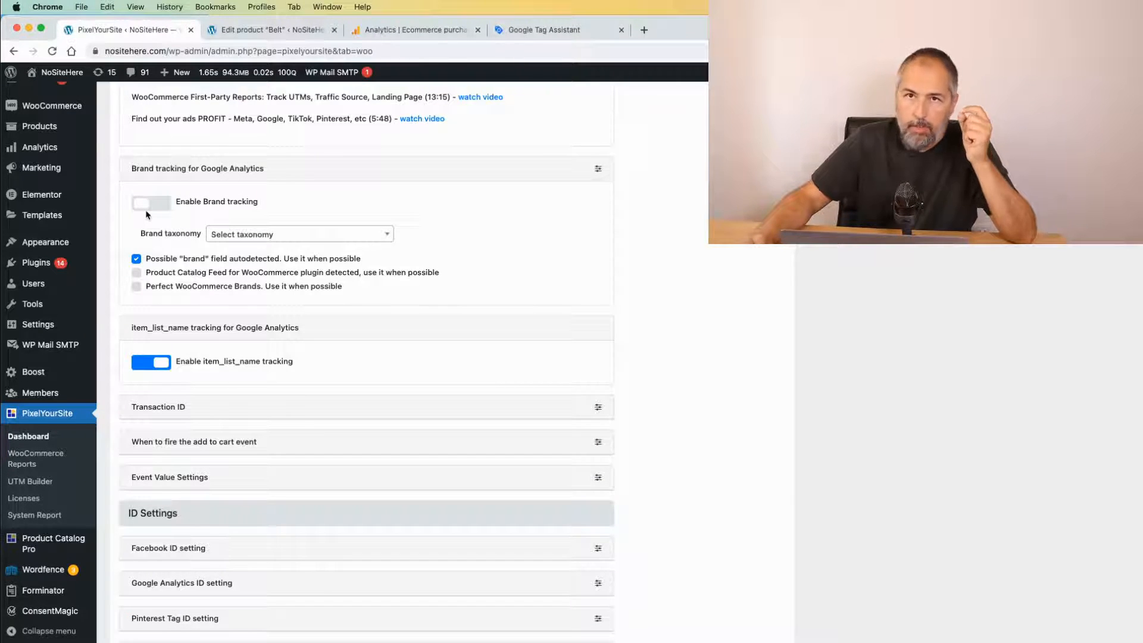
pyautogui.click(151, 203)
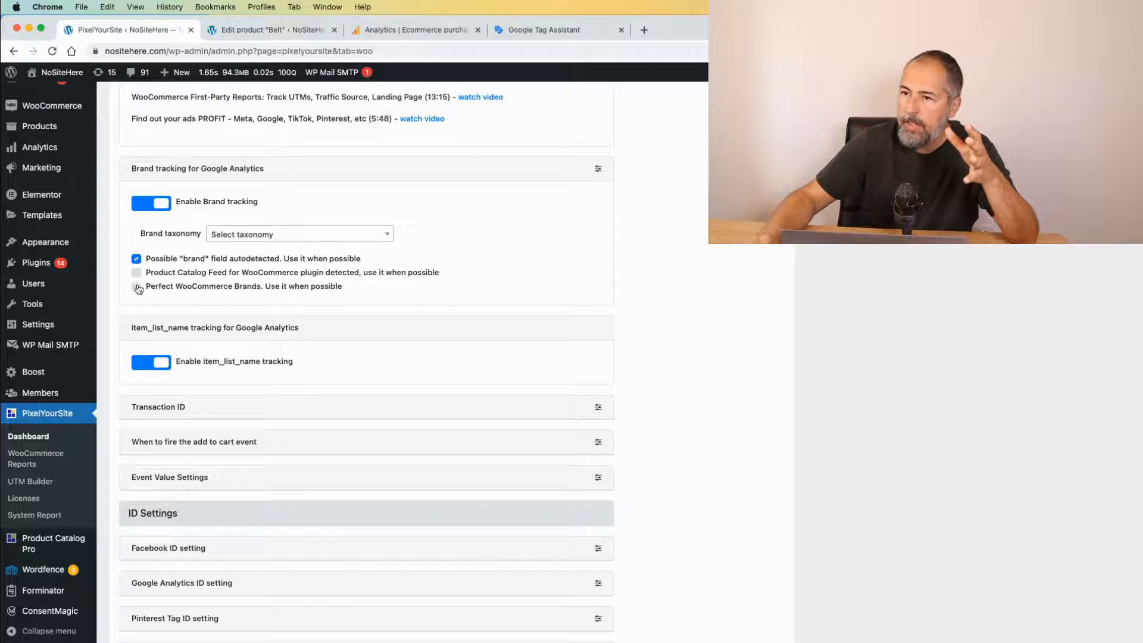
pyautogui.click(135, 286)
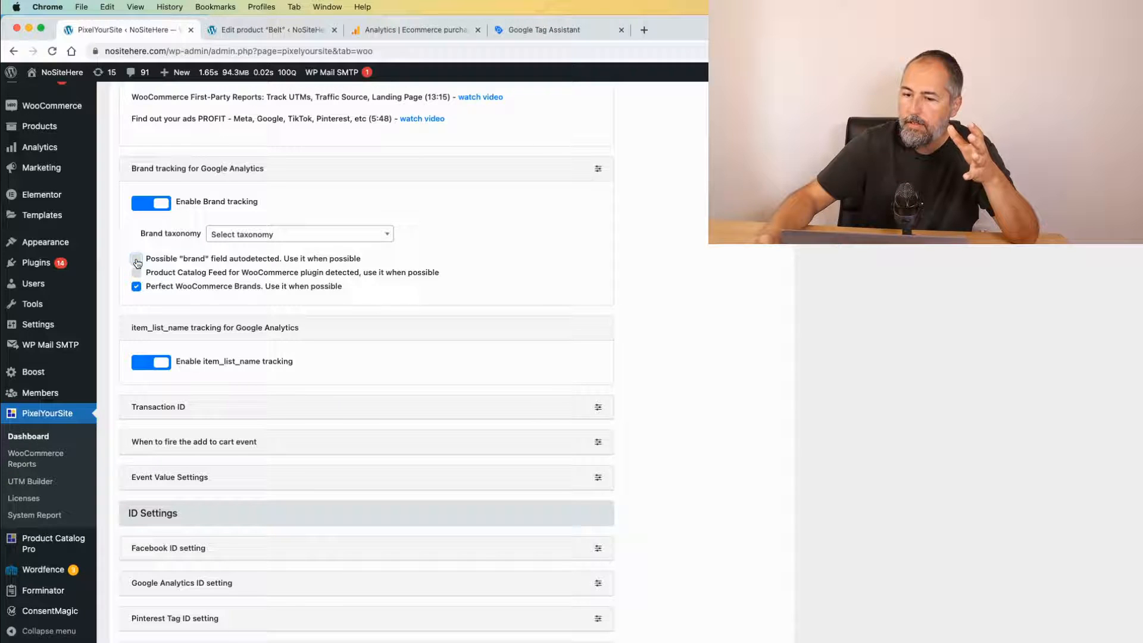
pyautogui.click(136, 261)
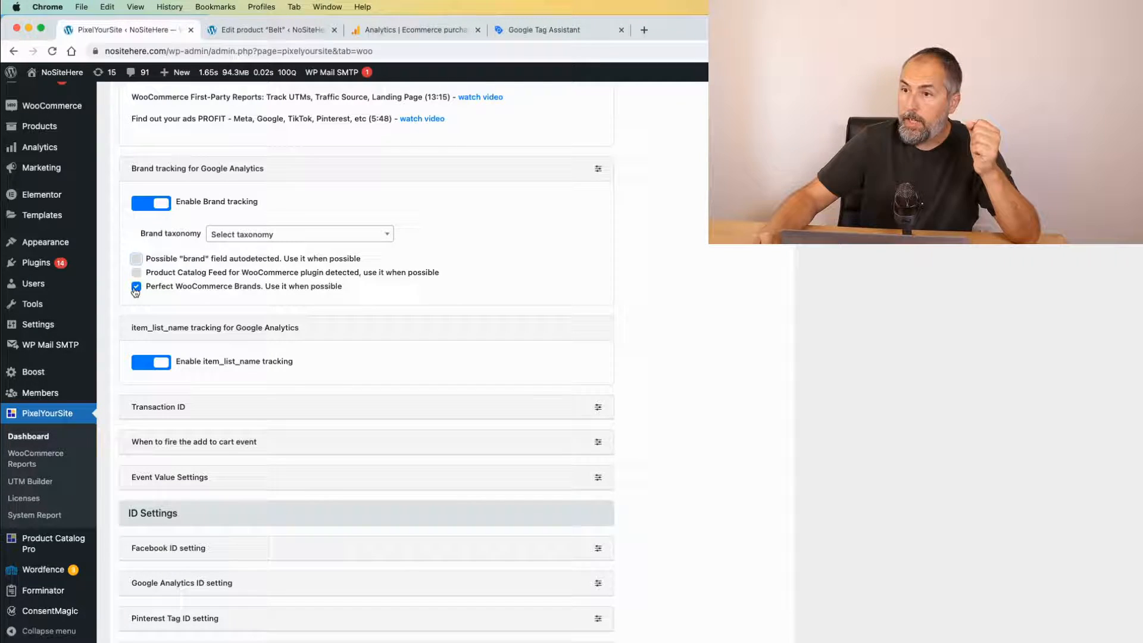
pyautogui.click(135, 286)
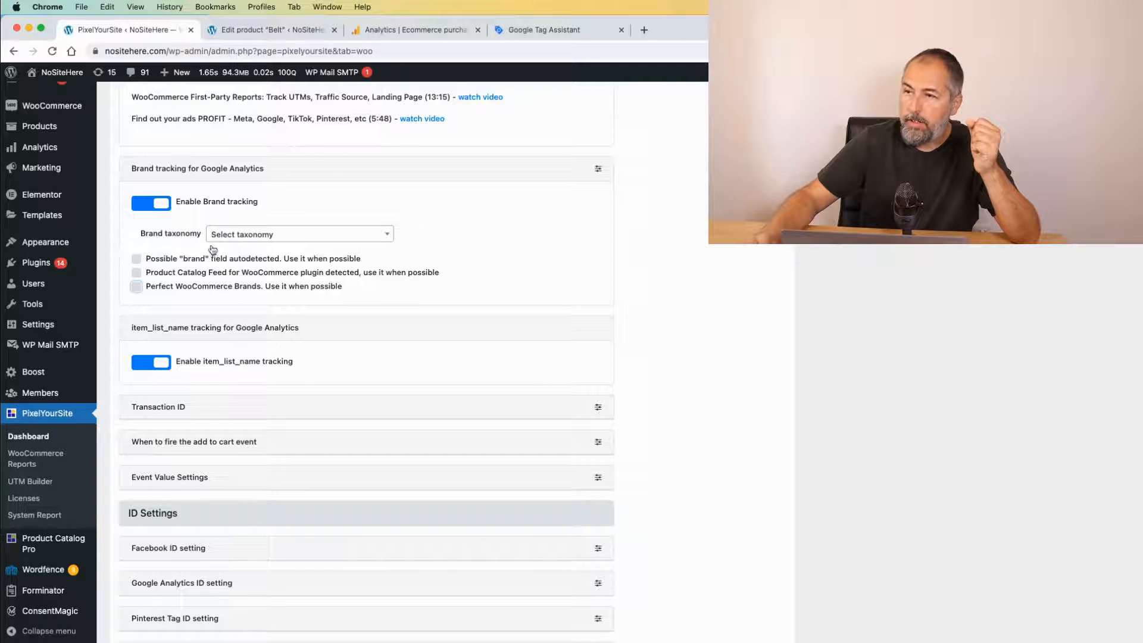
pyautogui.click(135, 258)
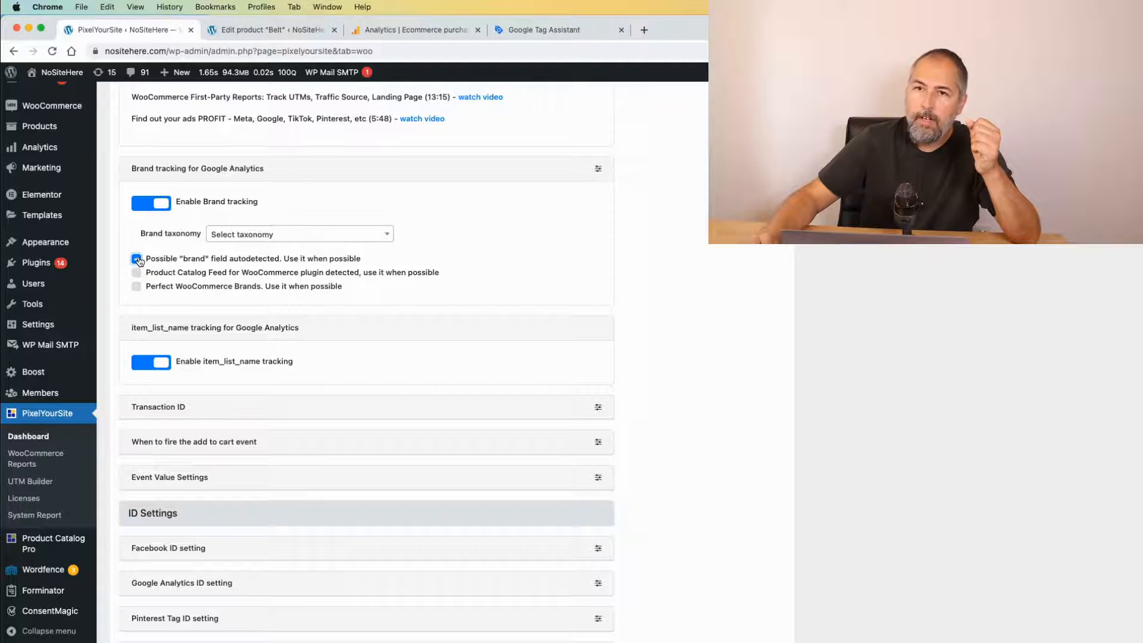
pyautogui.click(136, 259)
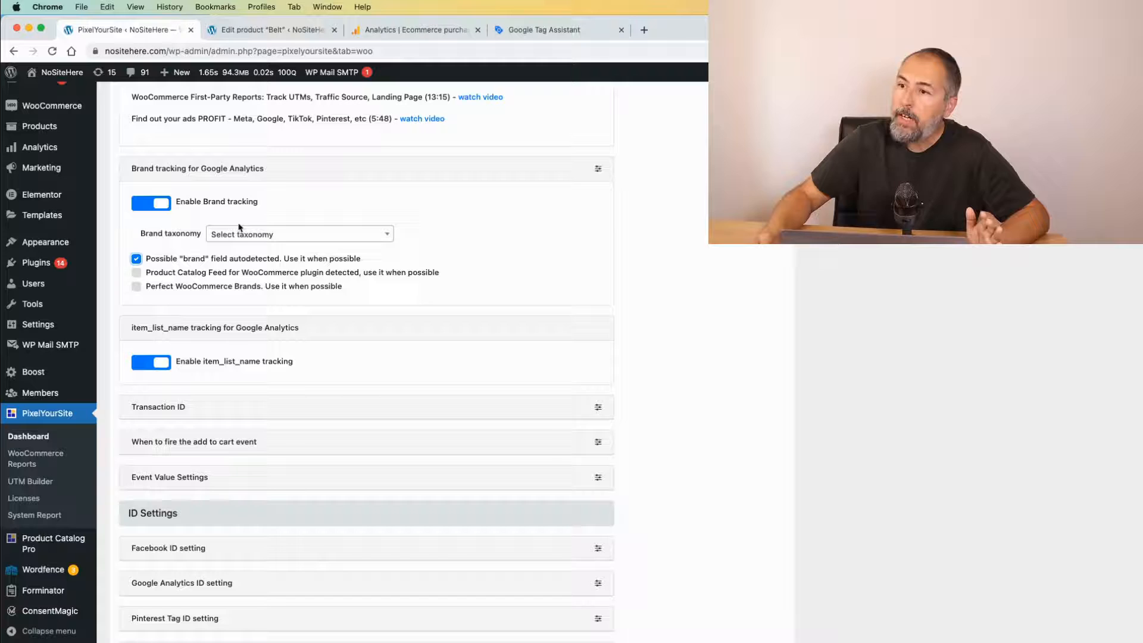
# Check the brand taxonomy list, settle on the autodetected brand field as source, and save the settings
pyautogui.click(299, 235)
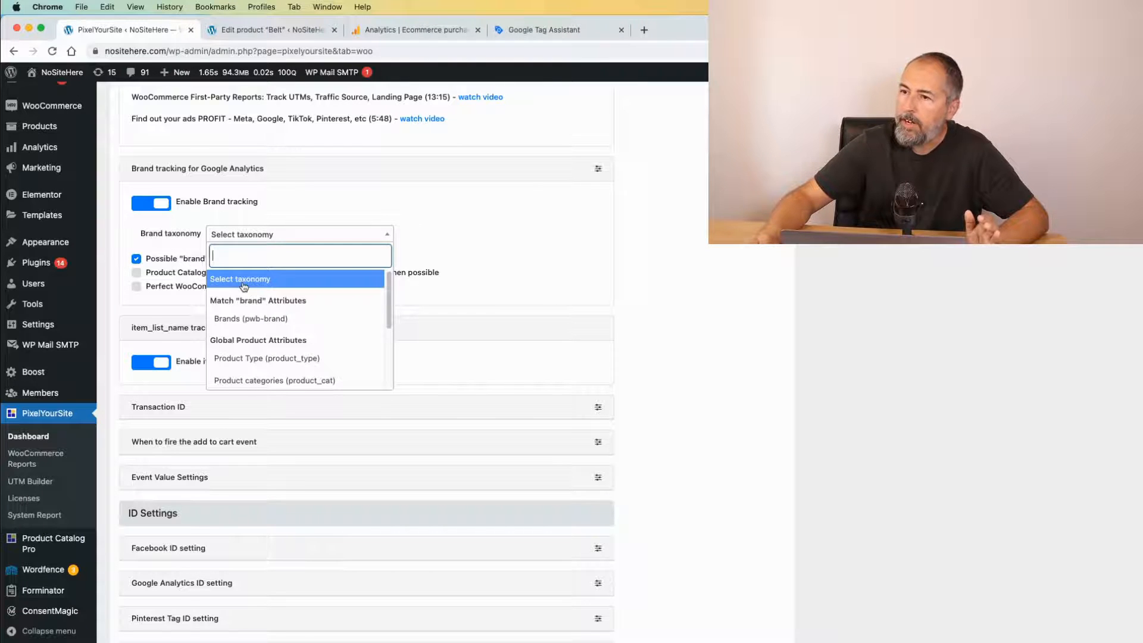
pyautogui.scroll(-3)
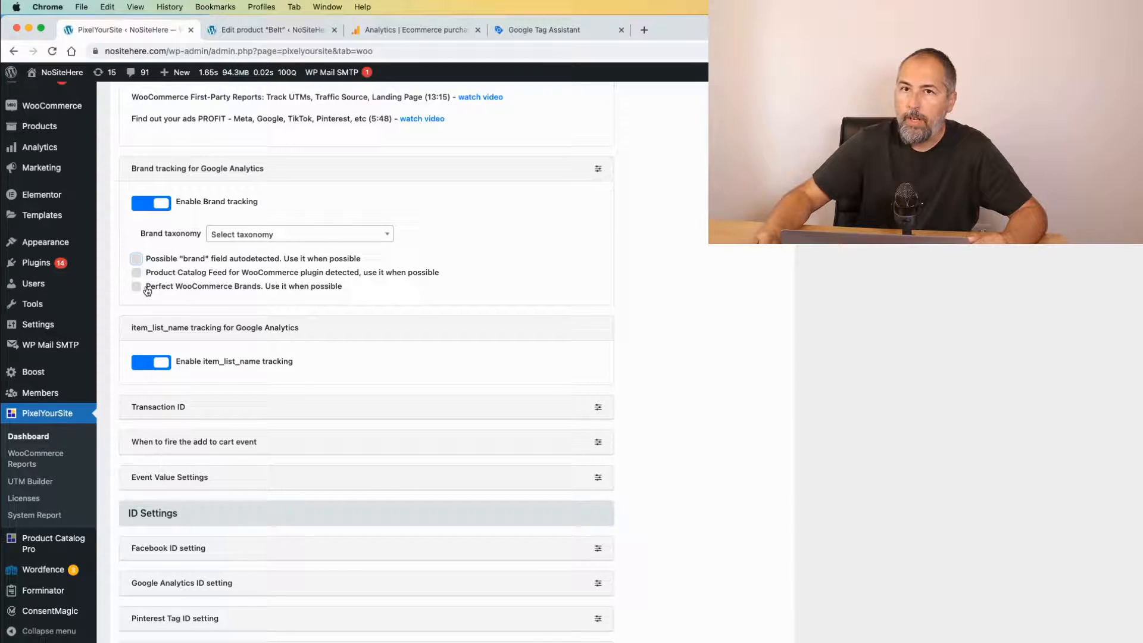
pyautogui.click(136, 286)
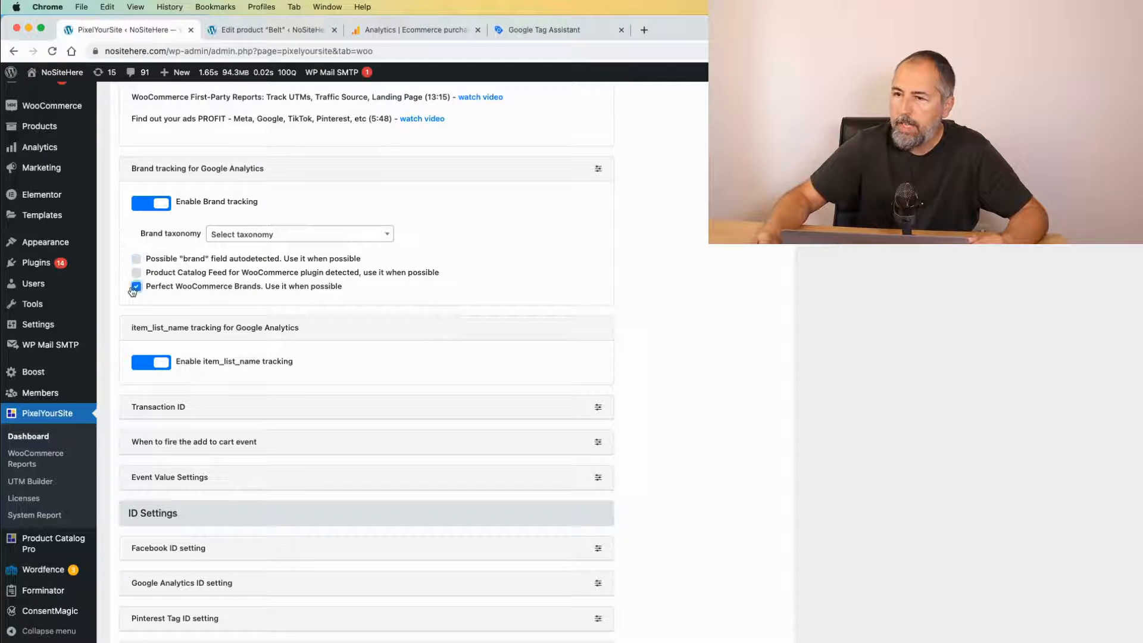
pyautogui.click(135, 261)
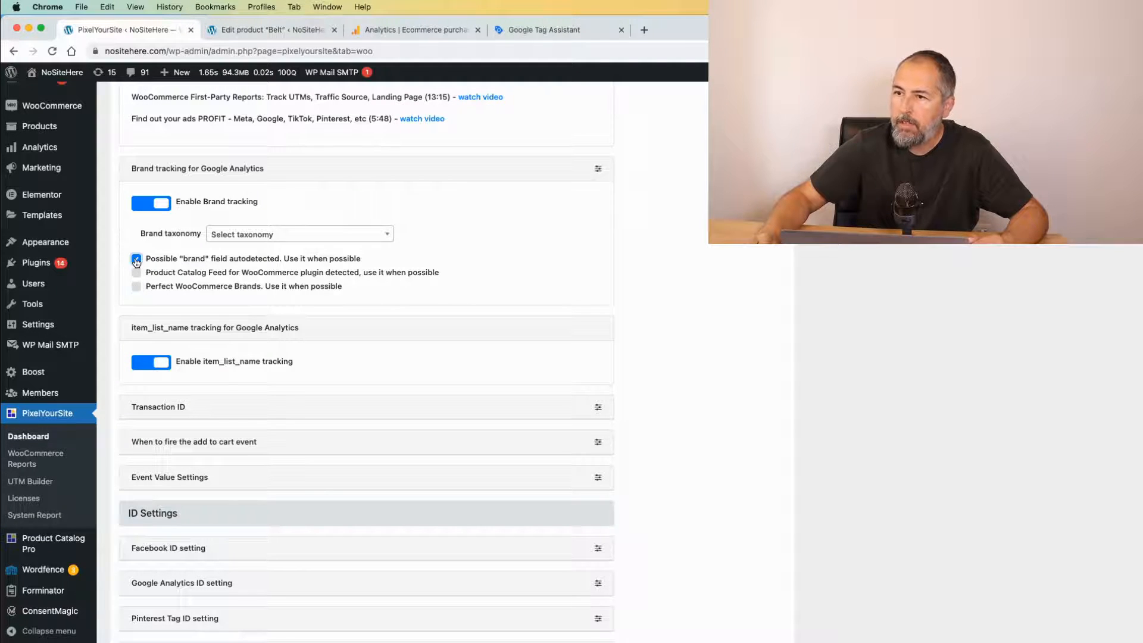
pyautogui.click(135, 258)
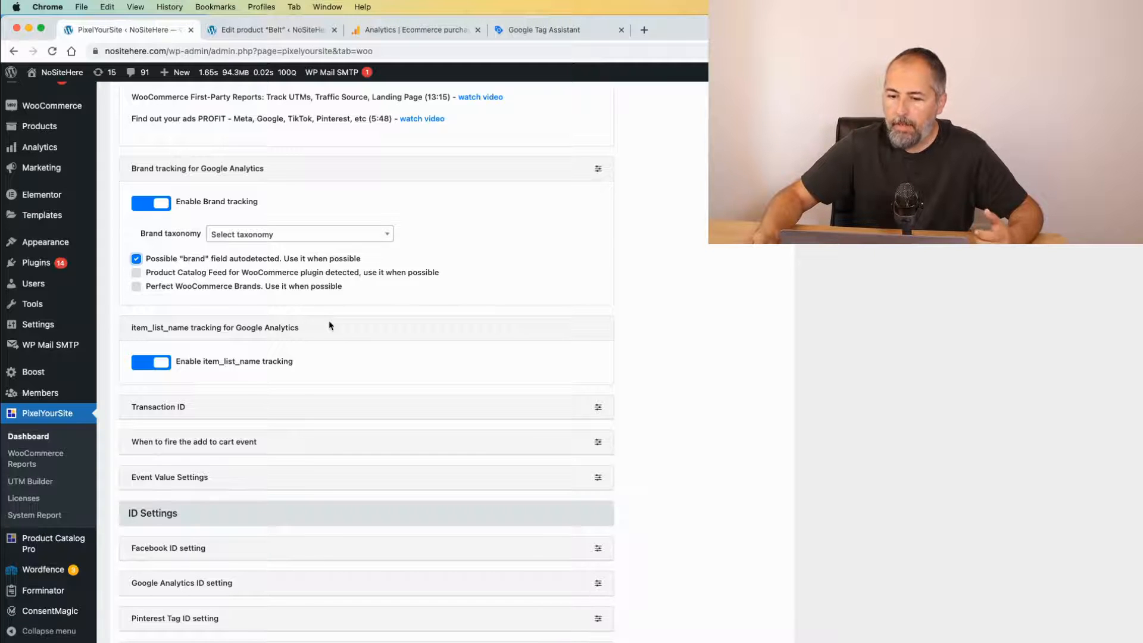
pyautogui.scroll(-3)
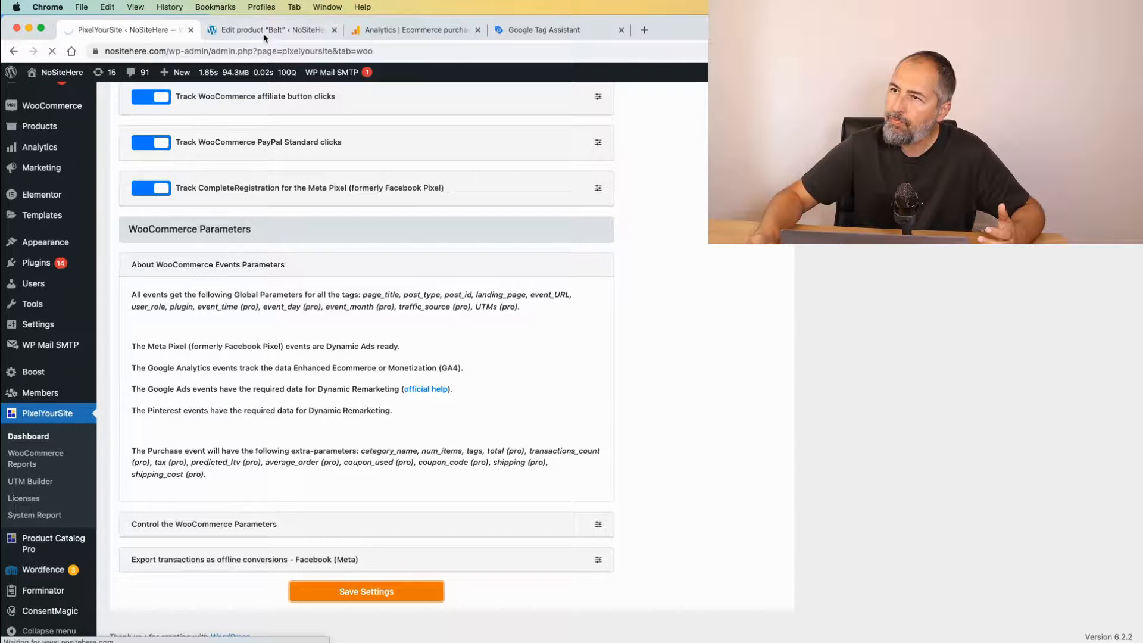
# Update the Belt product, view its store page and copy the page URL for testing
pyautogui.click(270, 30)
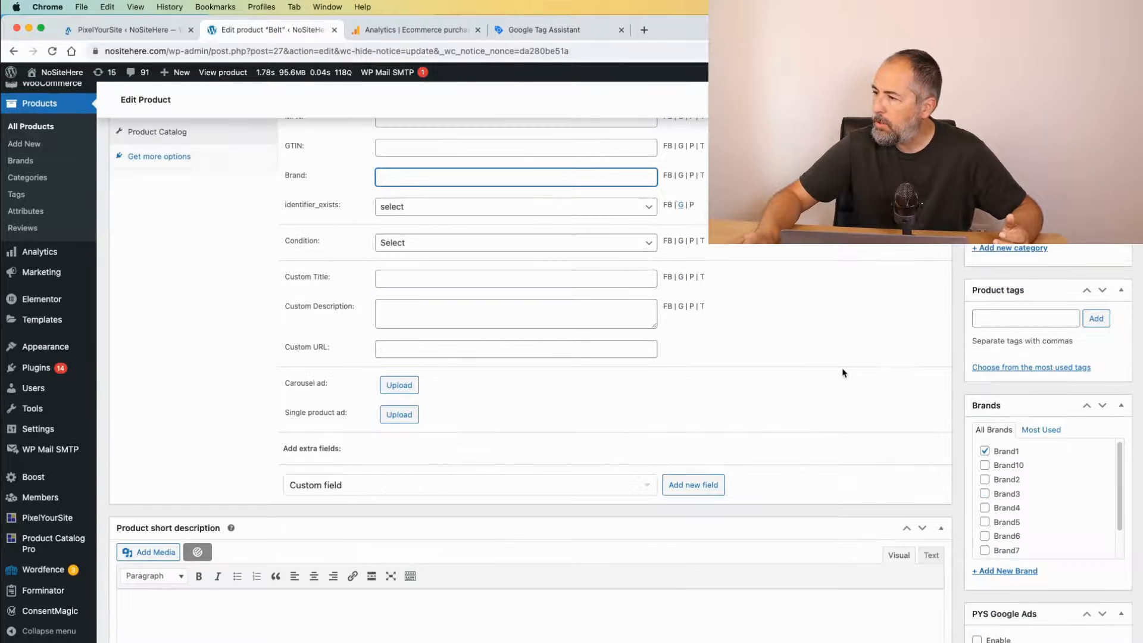
pyautogui.scroll(-3)
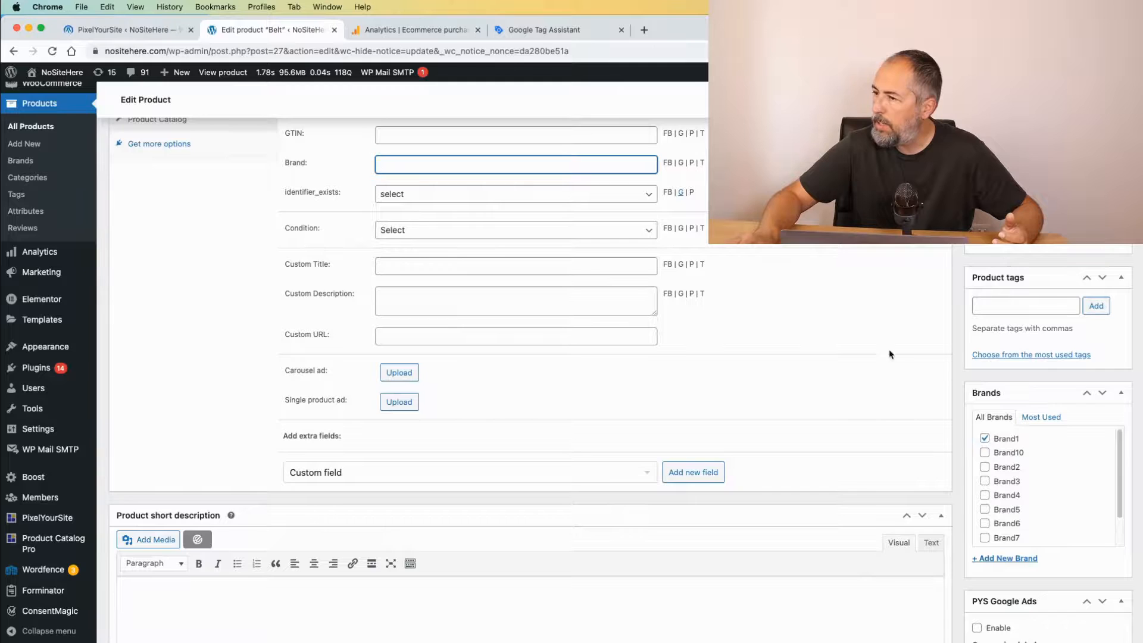
pyautogui.click(1103, 378)
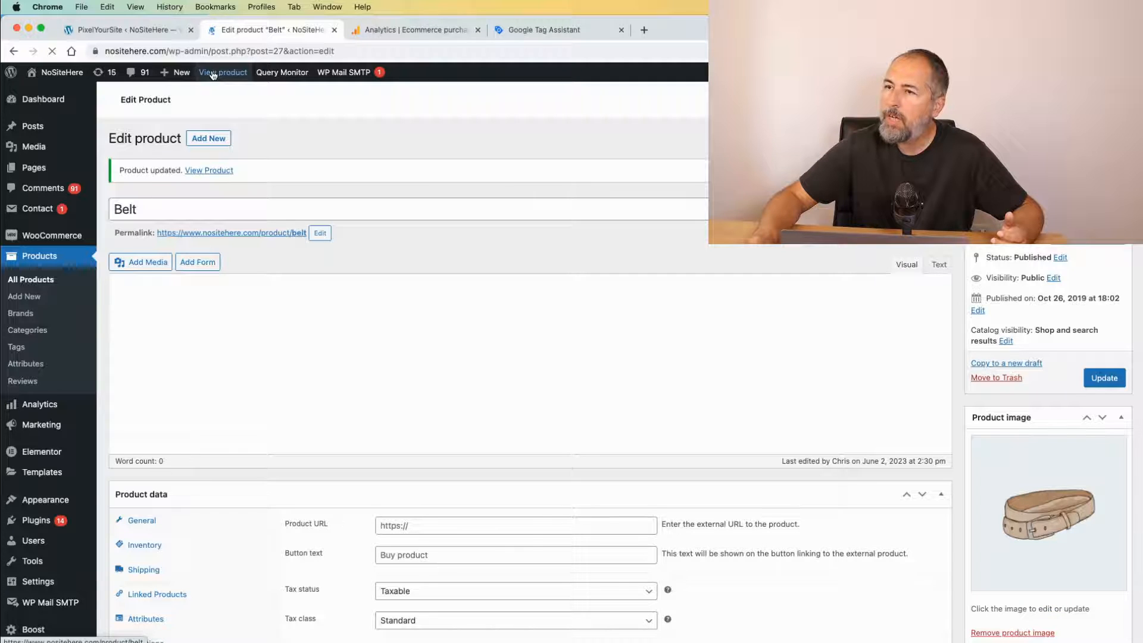
pyautogui.click(222, 73)
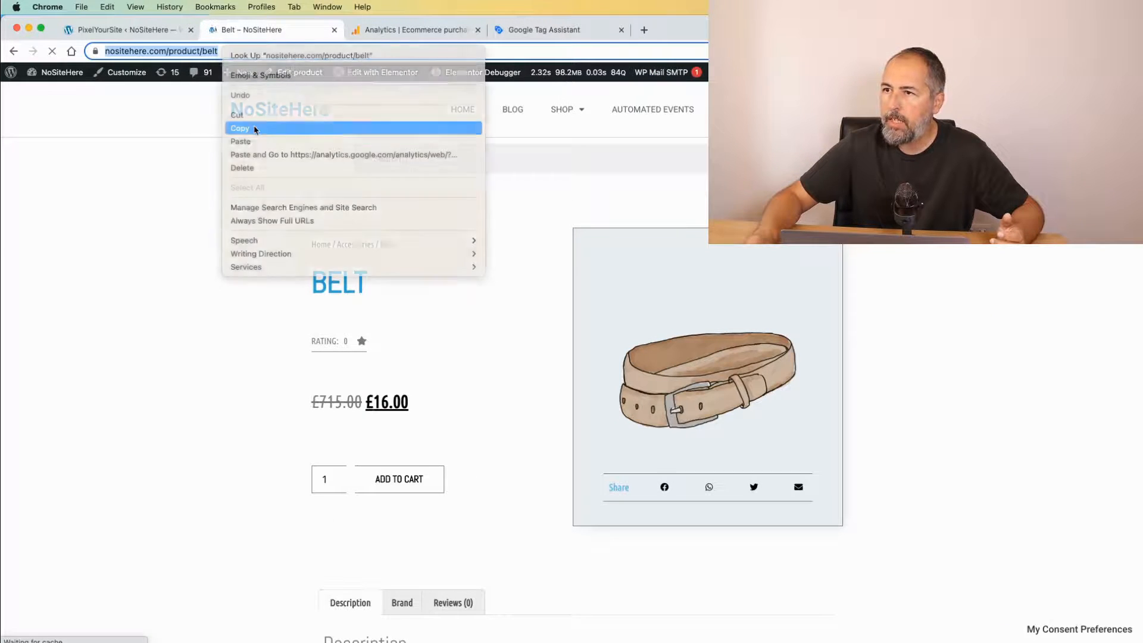
pyautogui.click(544, 30)
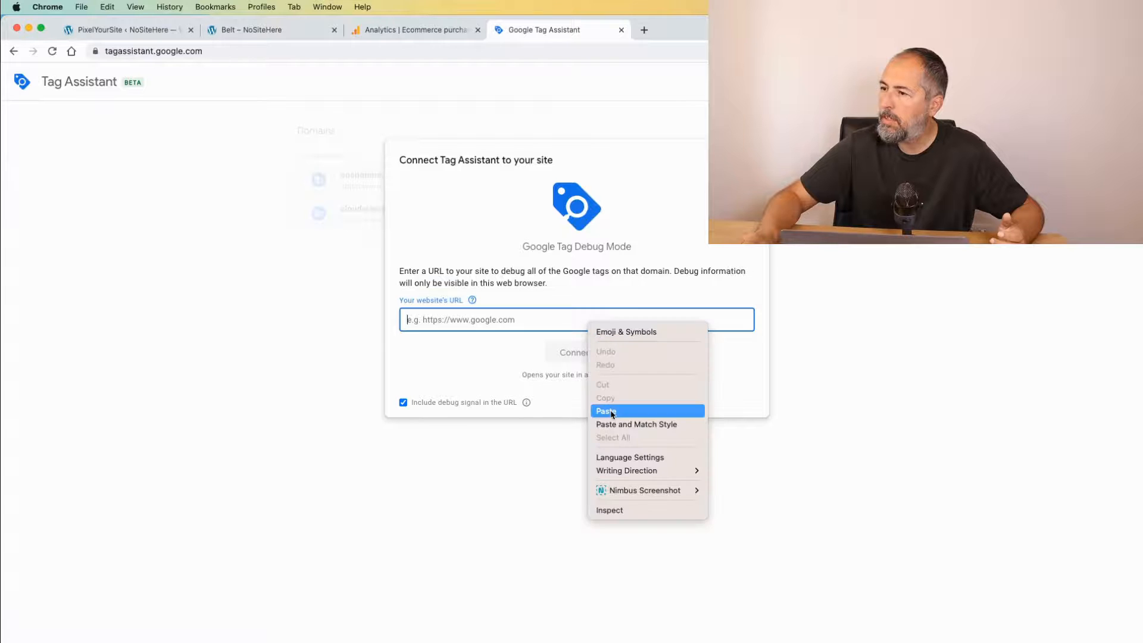
# Connect Tag Assistant to the Belt page and confirm the view_item event carries item_brand "Brand1"
pyautogui.click(607, 411)
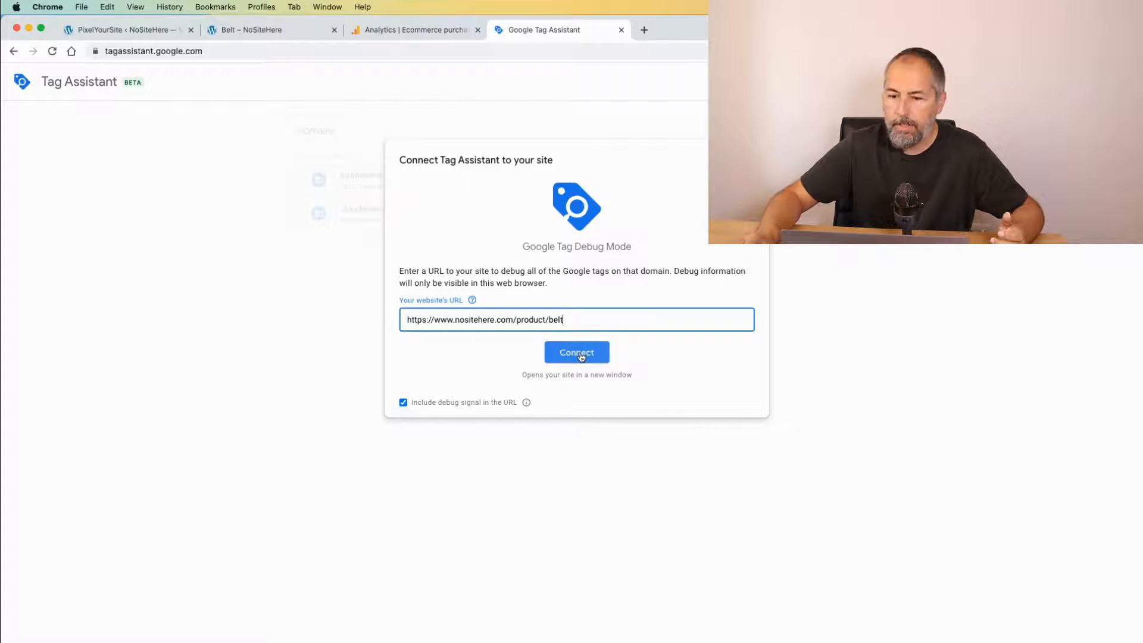
pyautogui.click(576, 352)
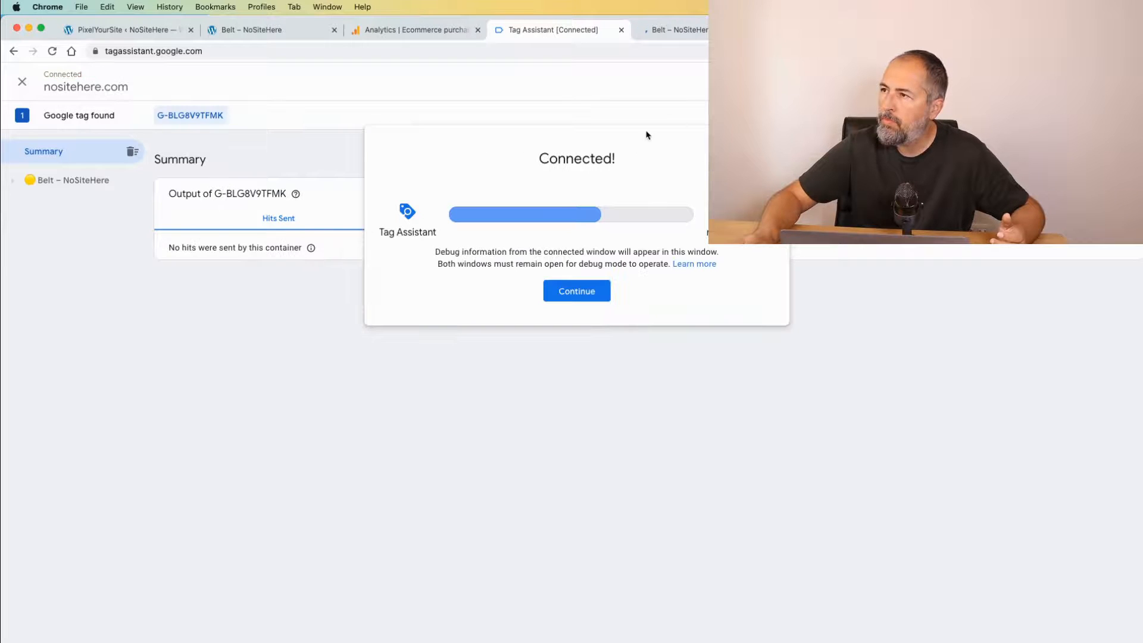
pyautogui.click(577, 291)
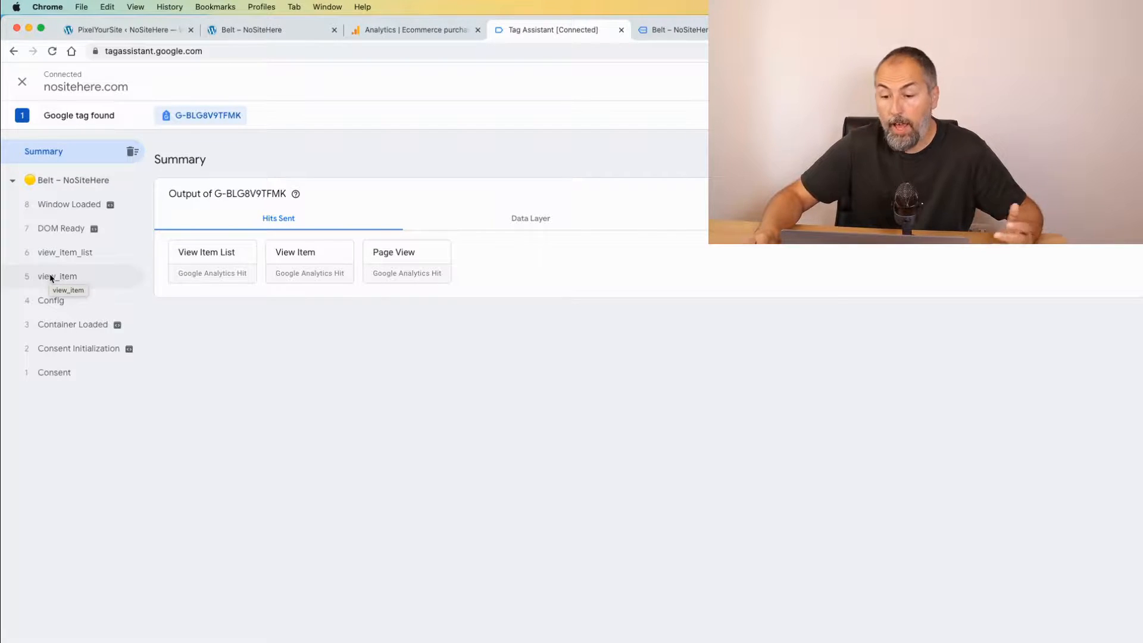
pyautogui.click(57, 275)
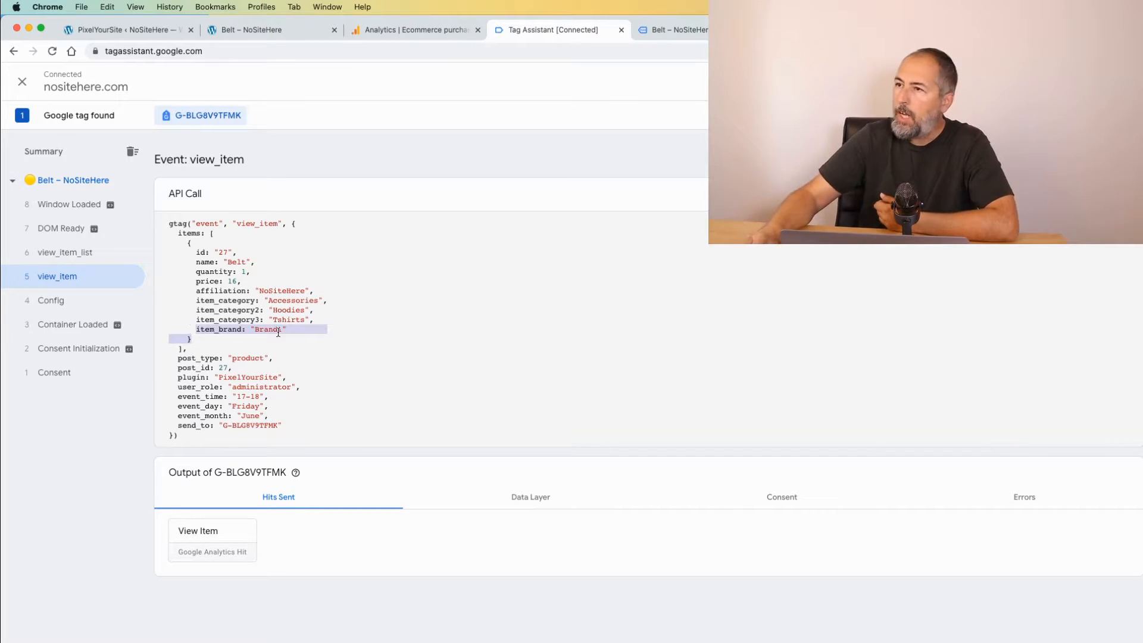
pyautogui.click(414, 30)
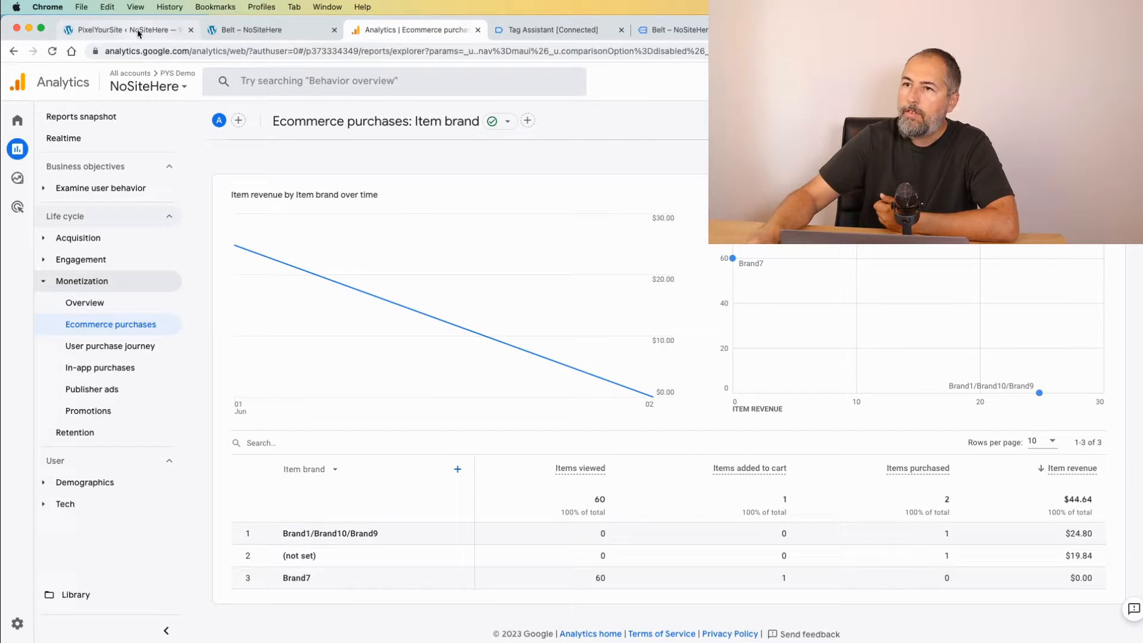
# Return to the PixelYourSite WooCommerce settings and scroll to the Google Analytics brand tracking options
pyautogui.click(124, 30)
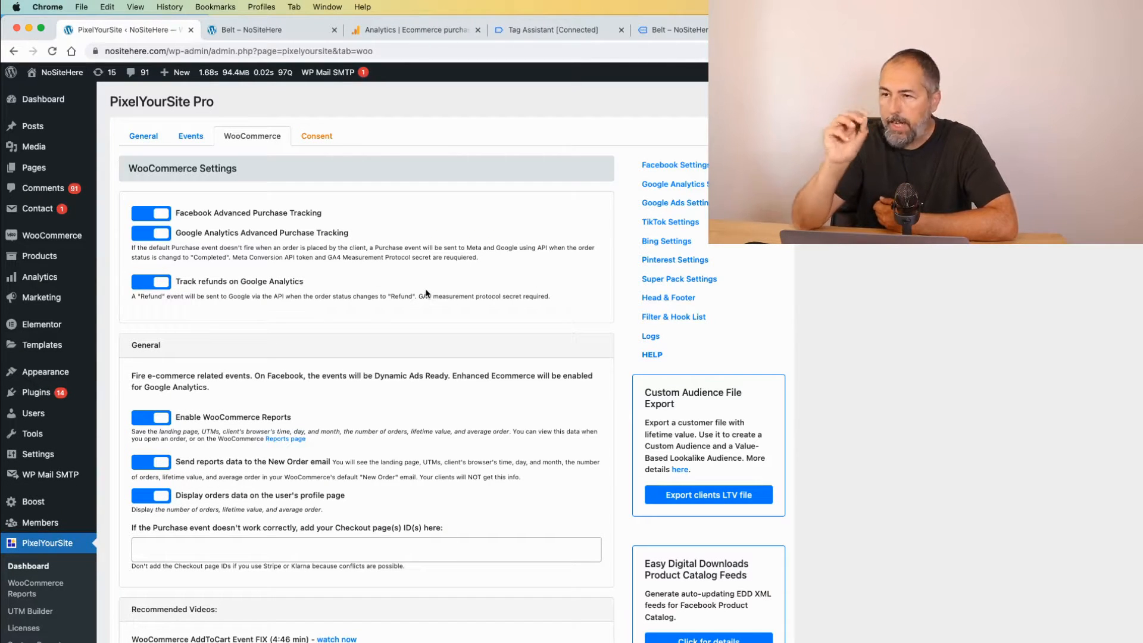
pyautogui.scroll(-3)
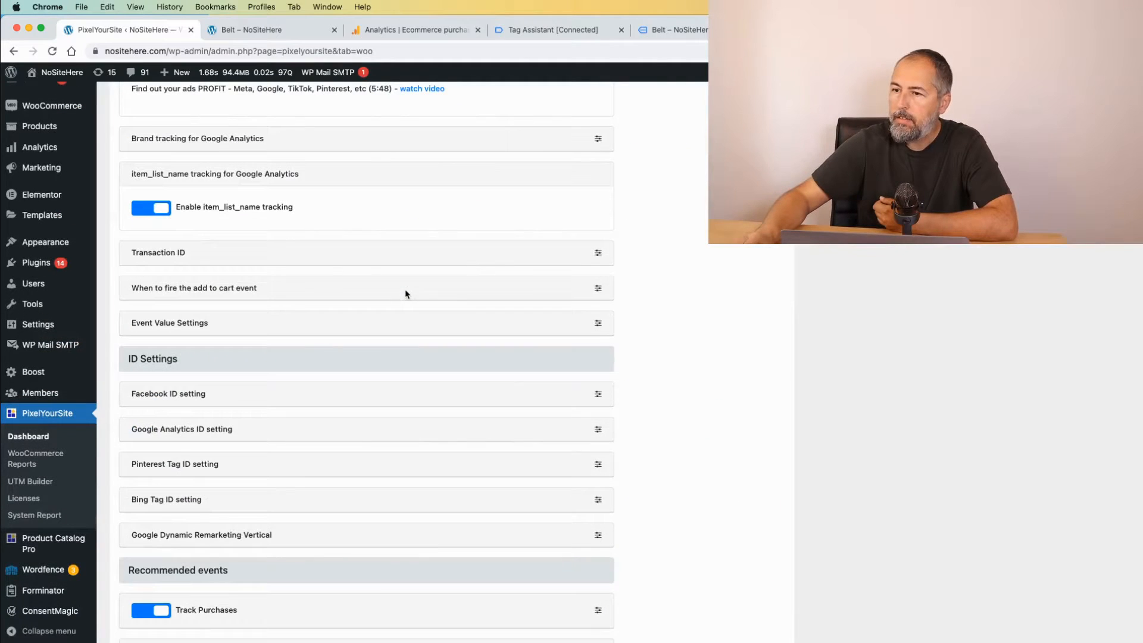